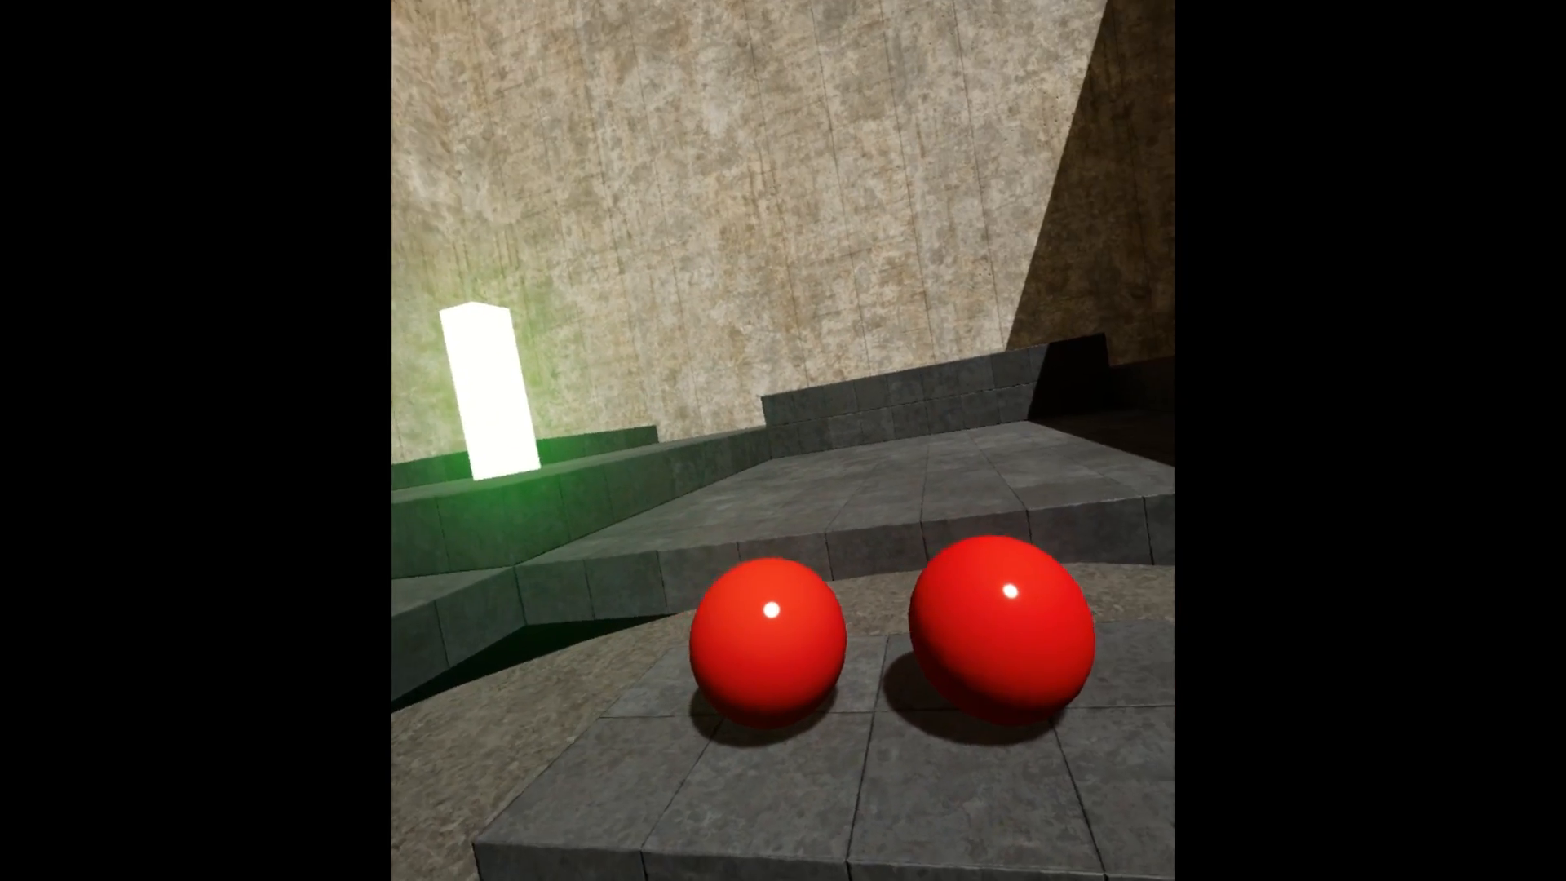
pyautogui.moveTo(779, 439)
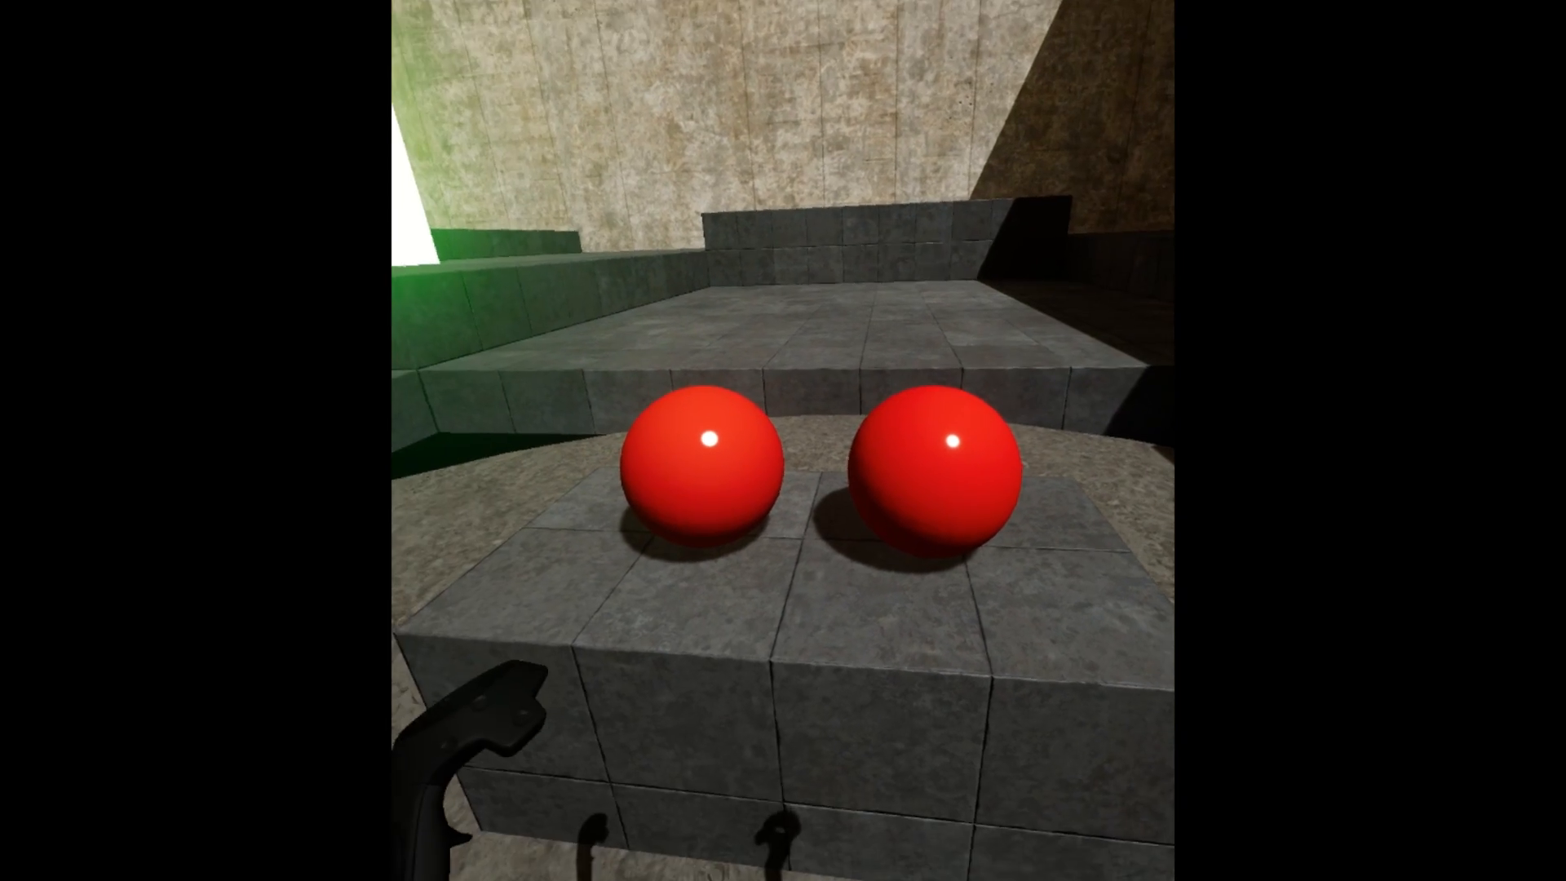
pyautogui.moveTo(783, 440)
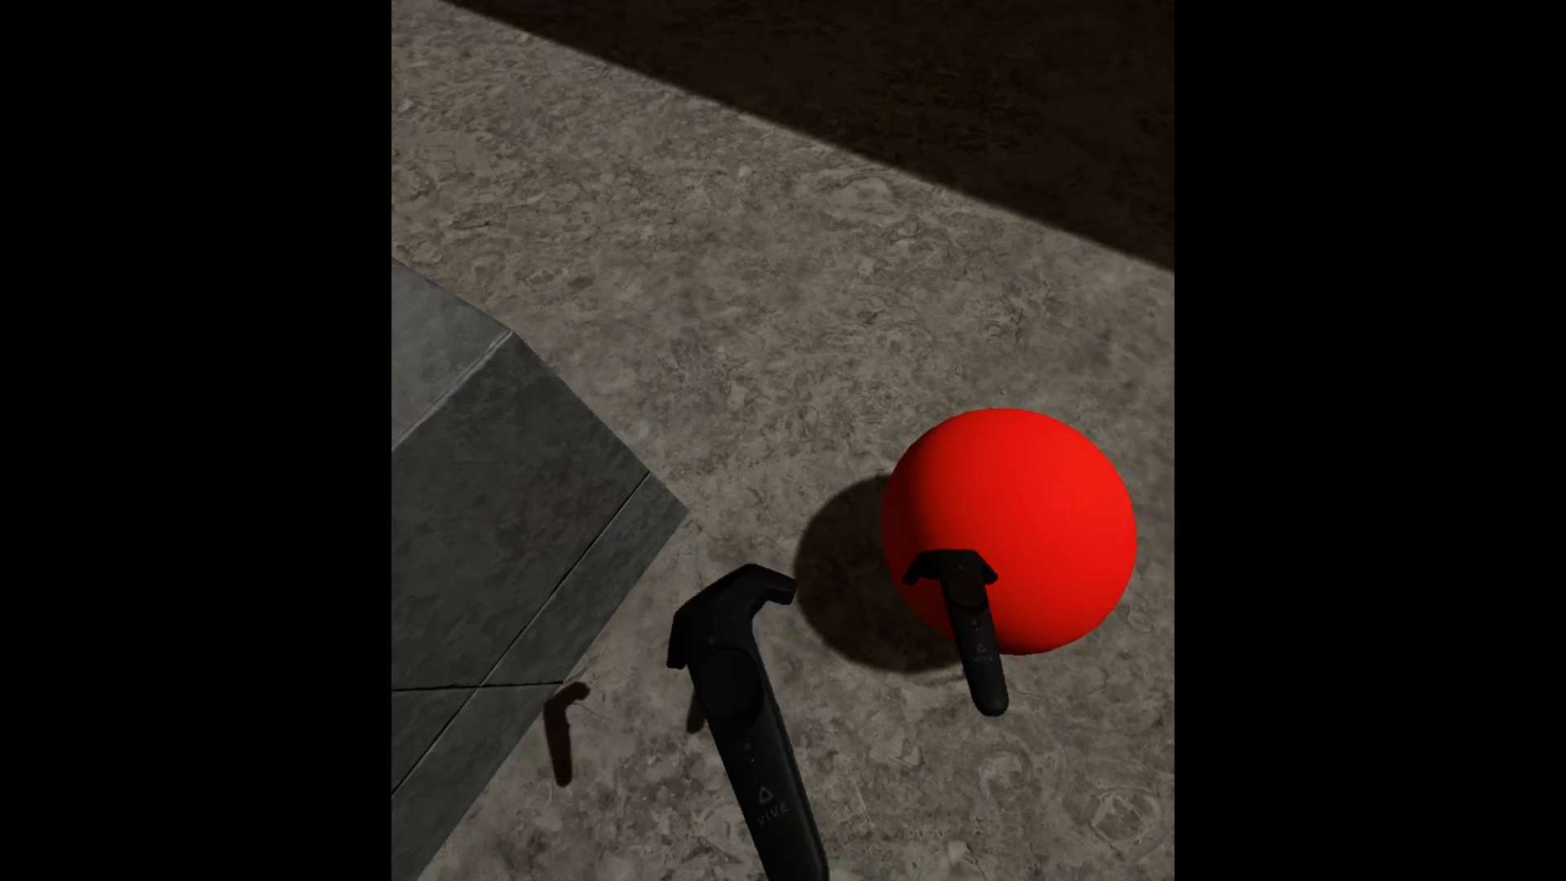
pyautogui.moveTo(782, 440)
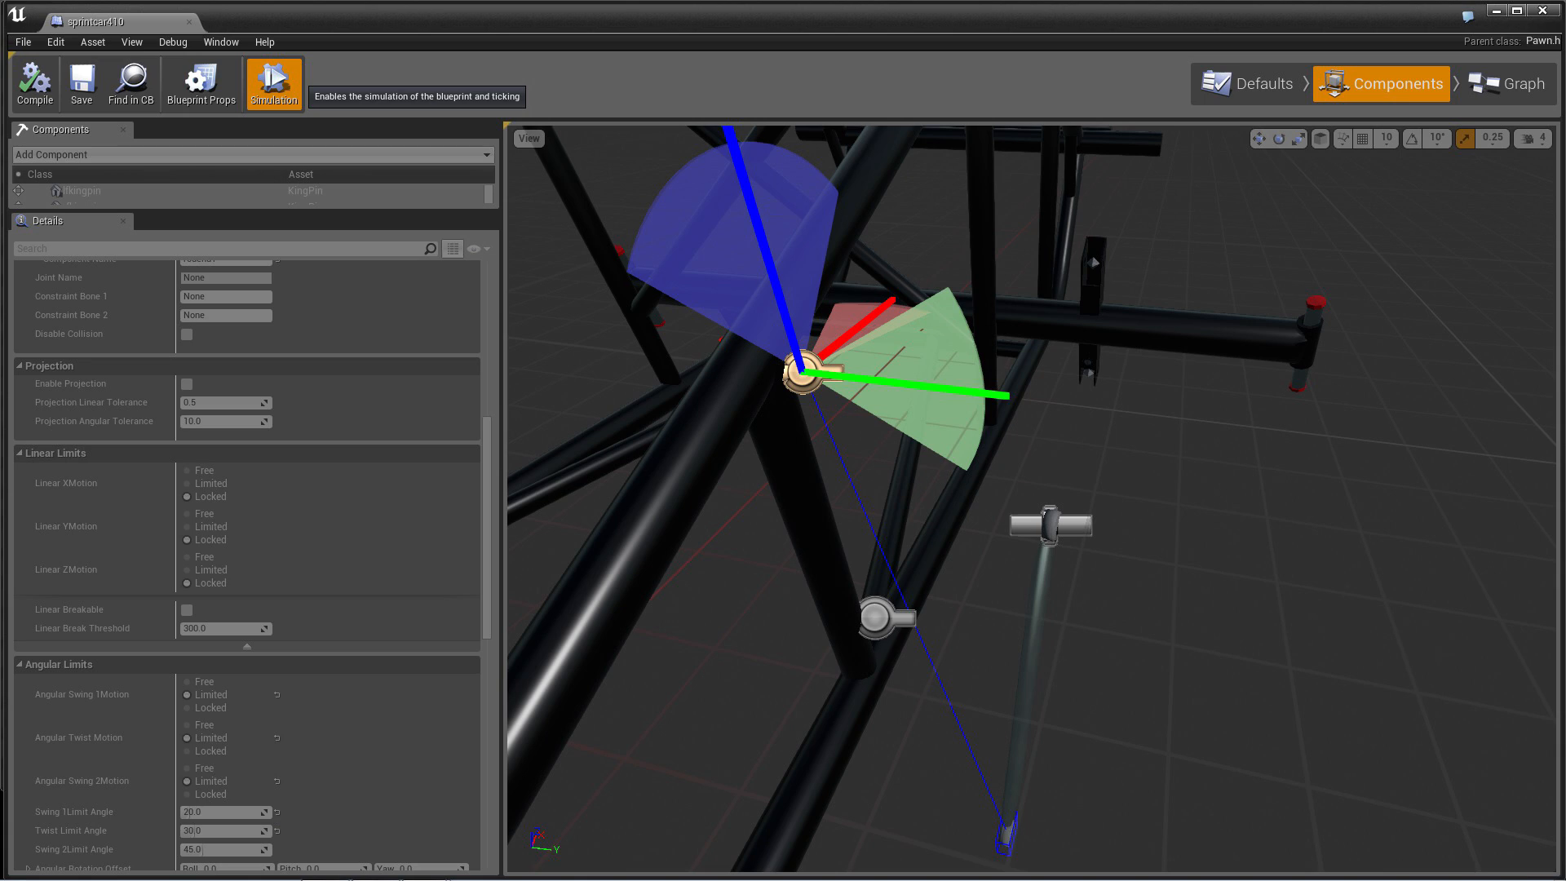
# Select the grab joint's physics constraint to show its Linear and Angular Limits
pyautogui.click(274, 84)
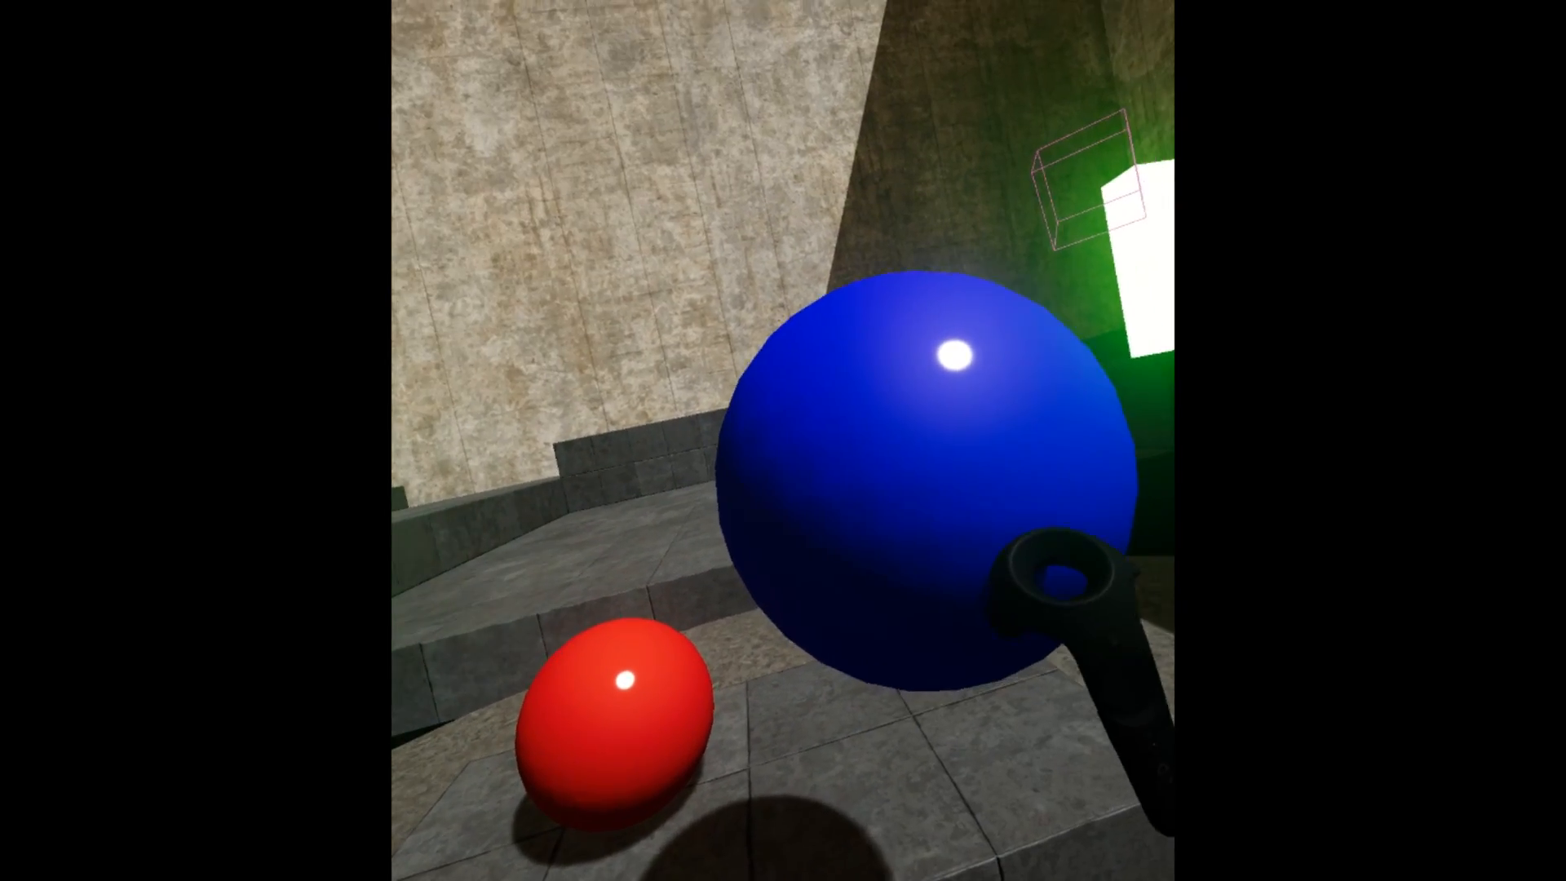
pyautogui.moveTo(783, 440)
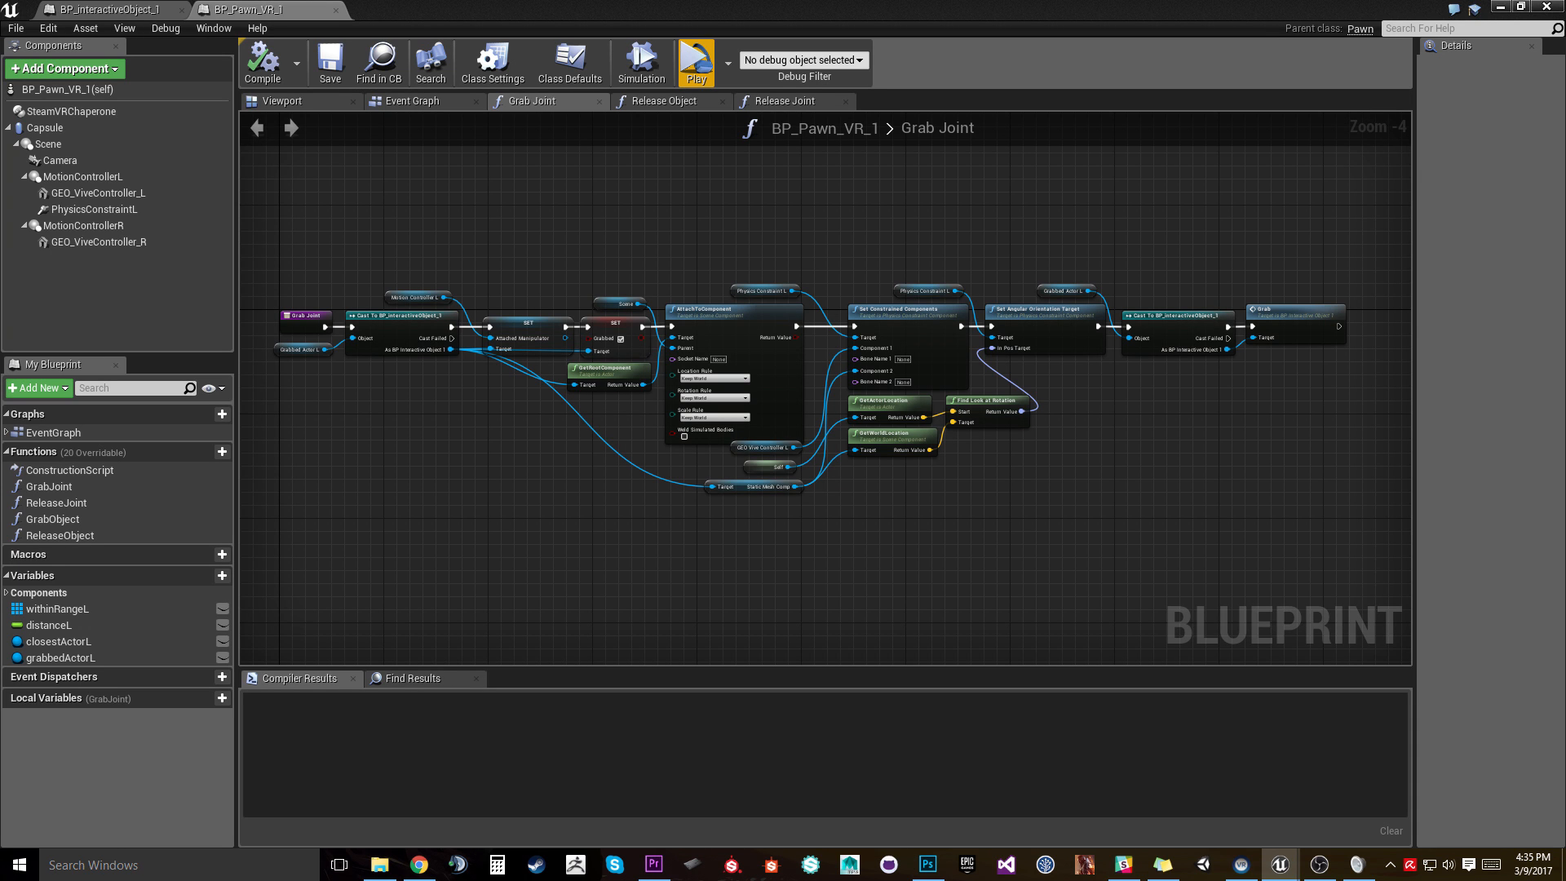
# Switch to the Grab Joint function graph tab in BP_Pawn_VR_1
pyautogui.click(695, 54)
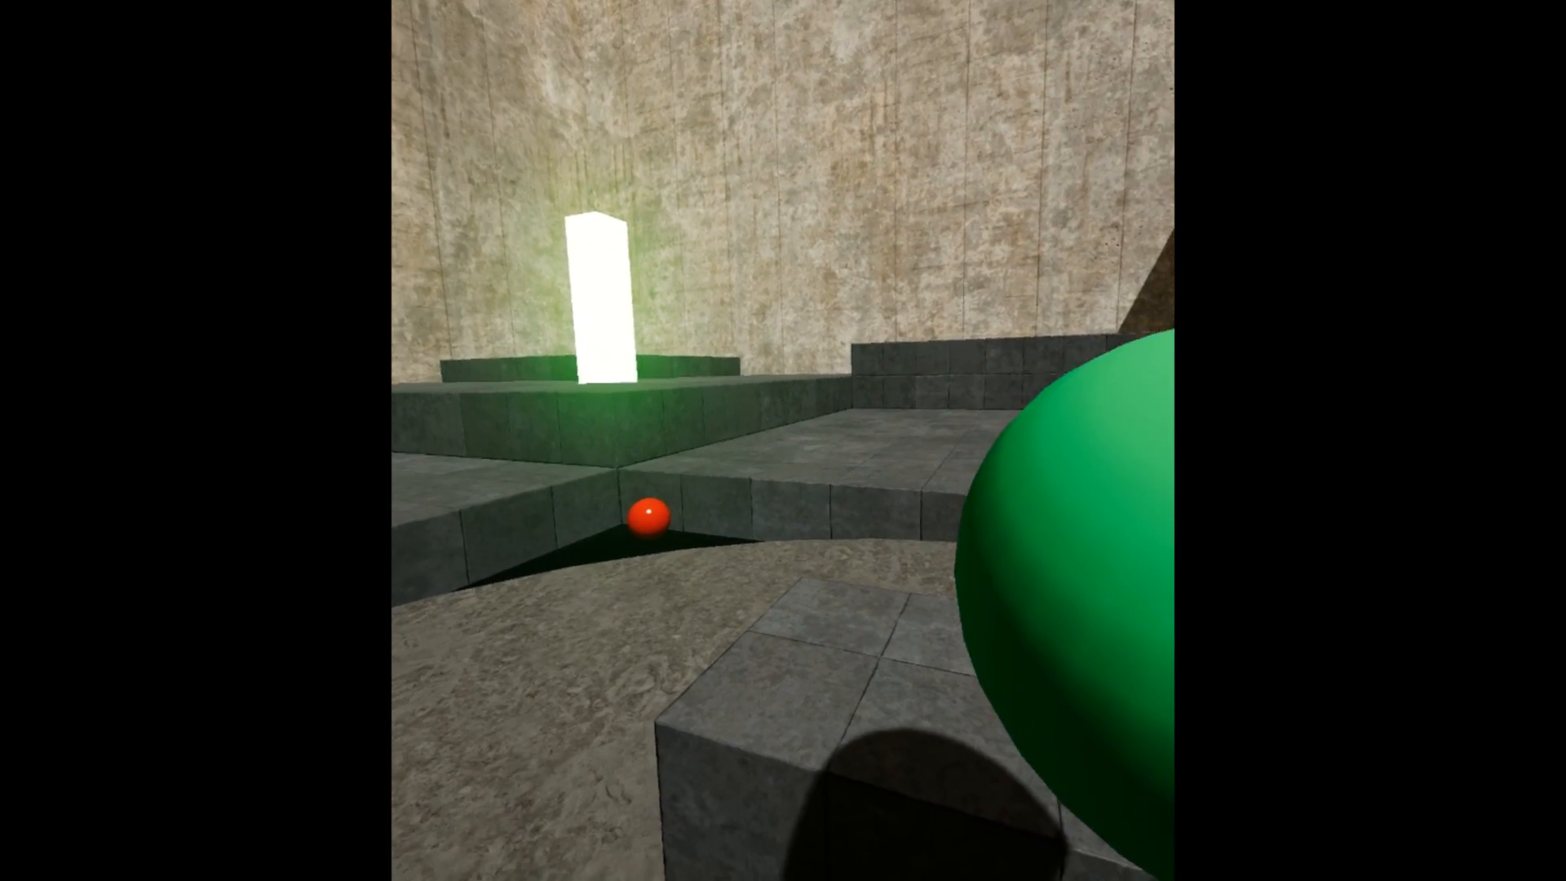
pyautogui.moveTo(783, 440)
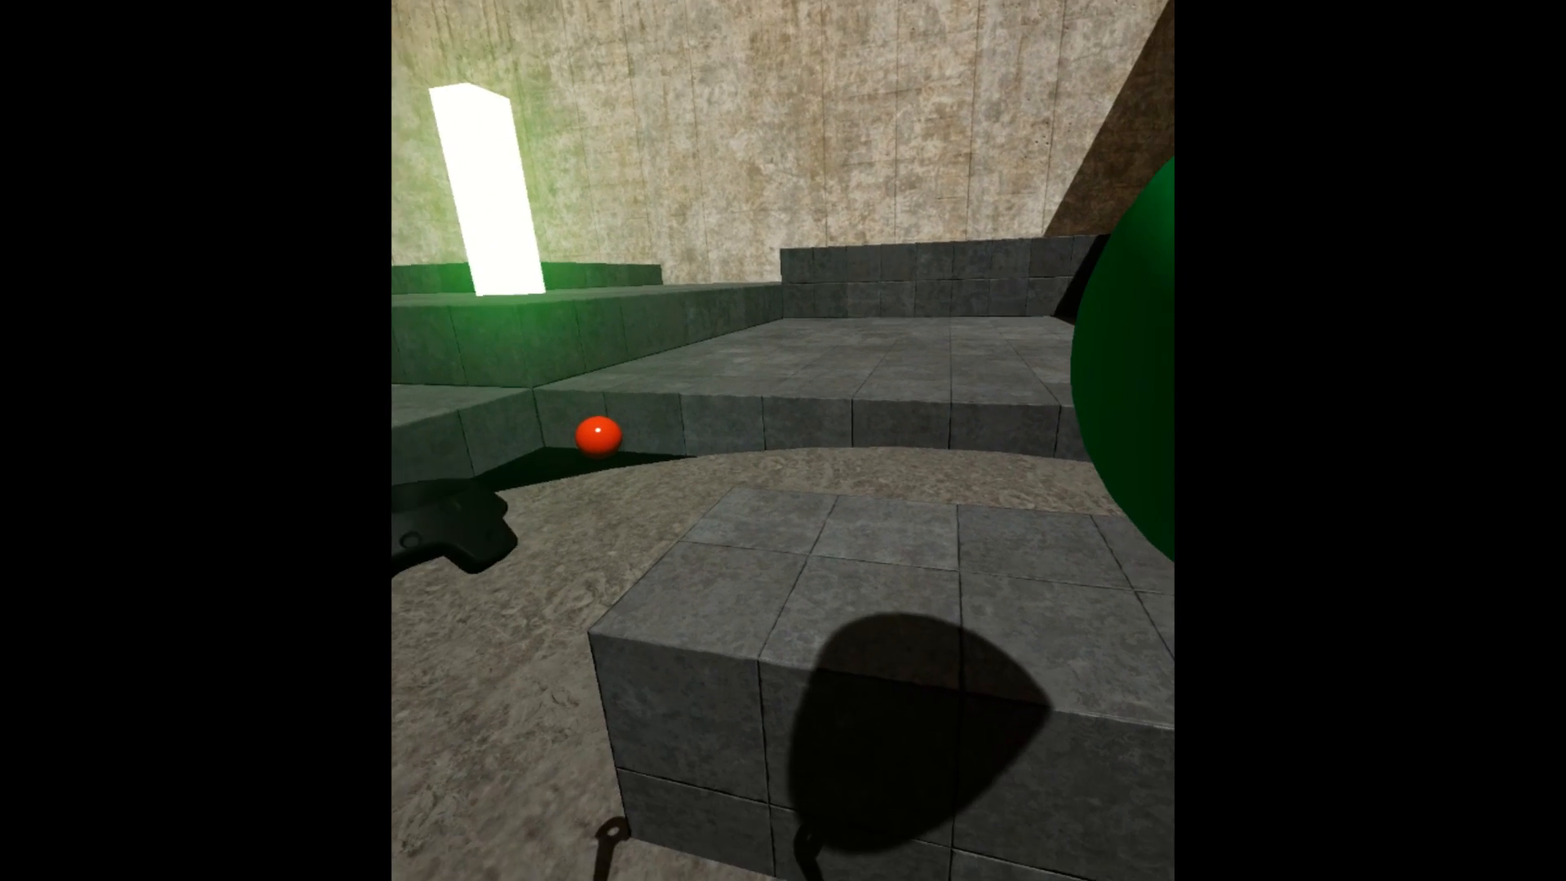
pyautogui.moveTo(783, 440)
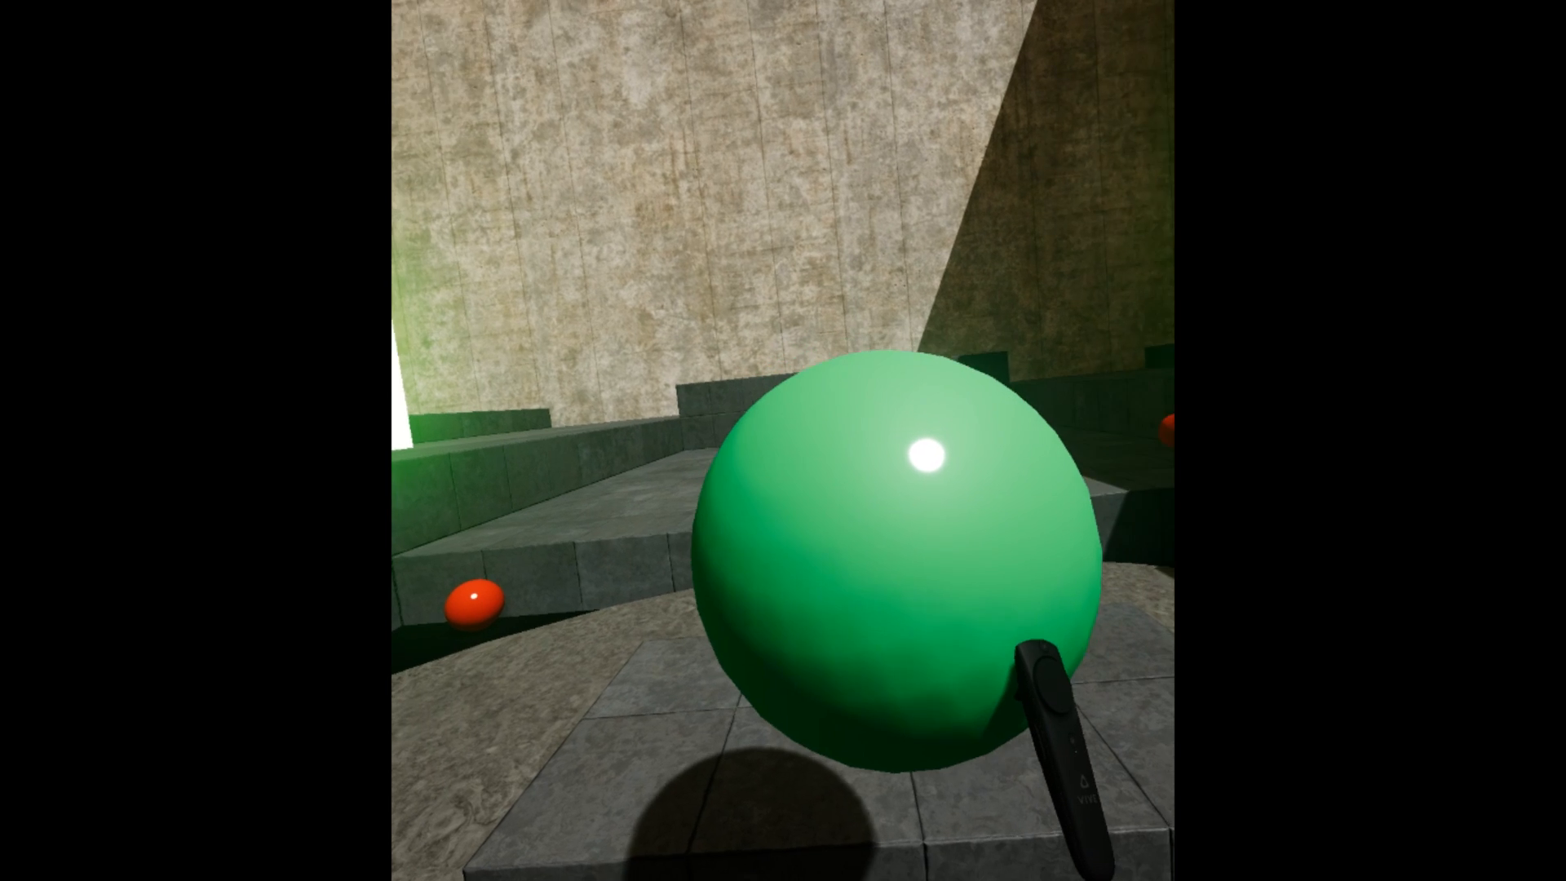
pyautogui.moveTo(783, 449)
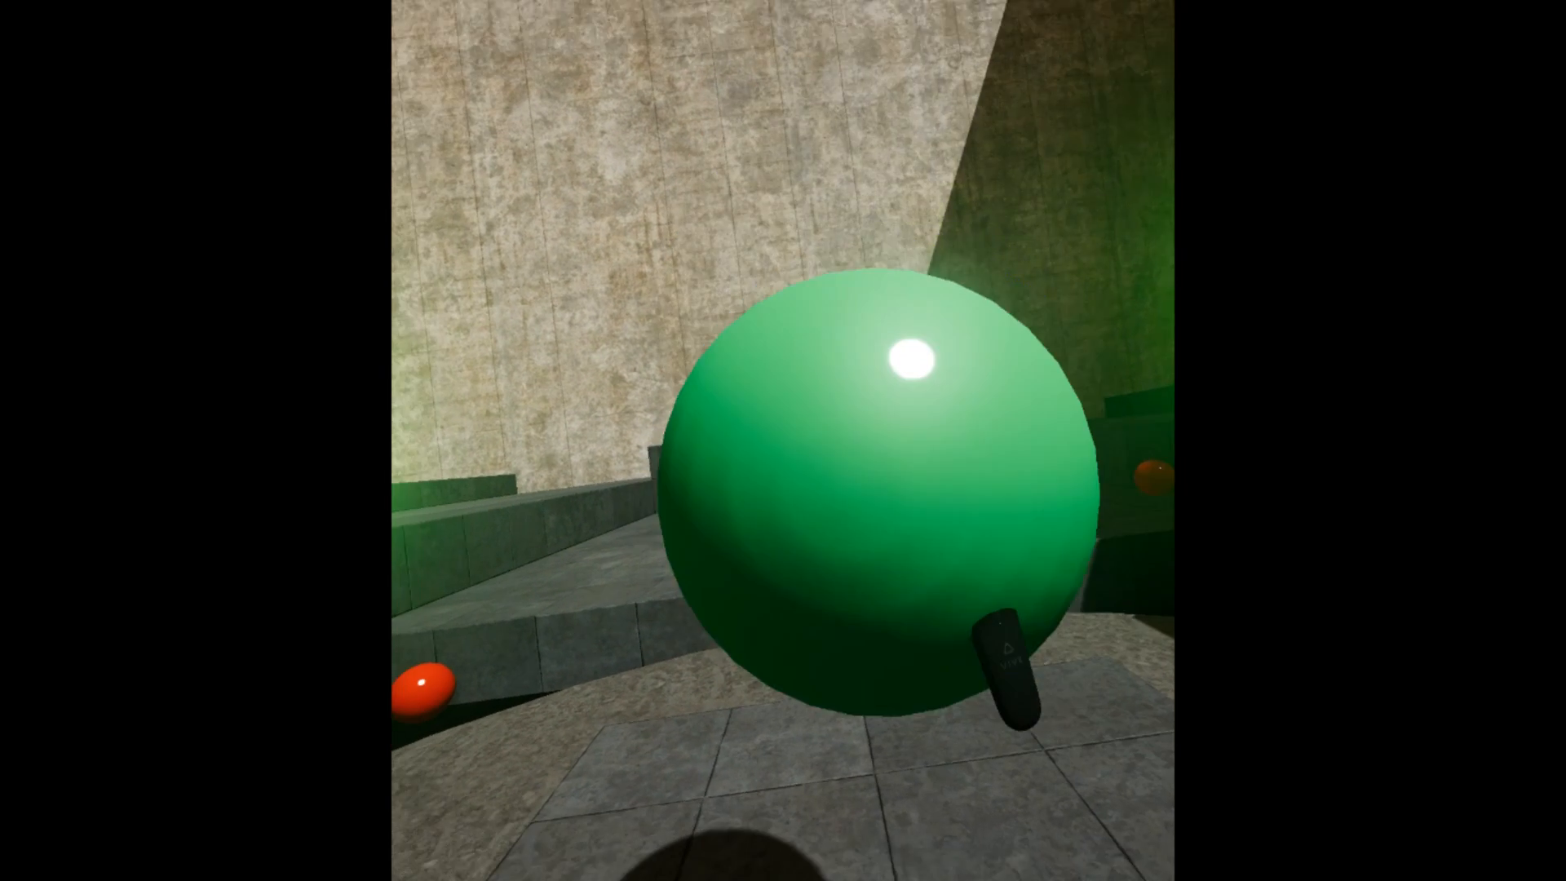